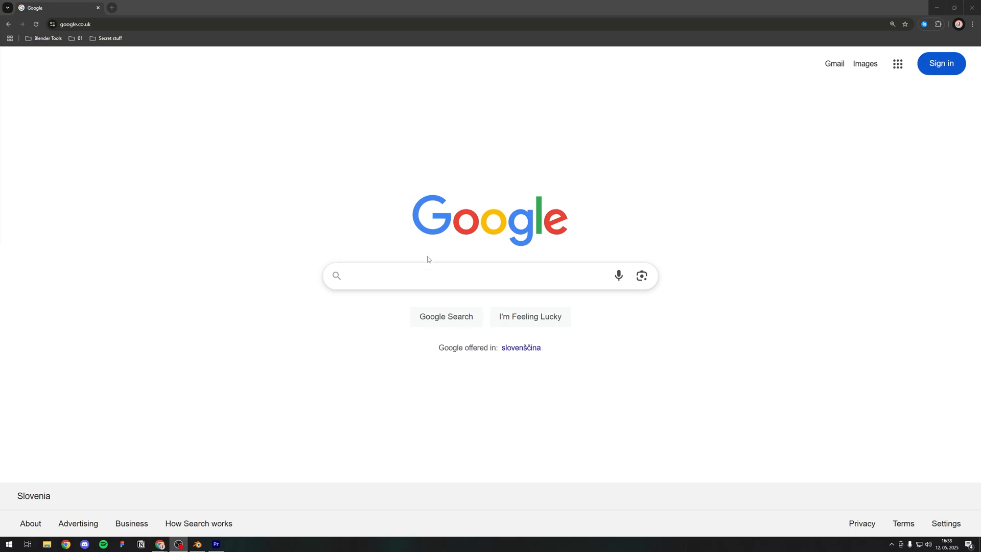
- Search Google for 'blender' and go to the blender.org Download result
text(blender)
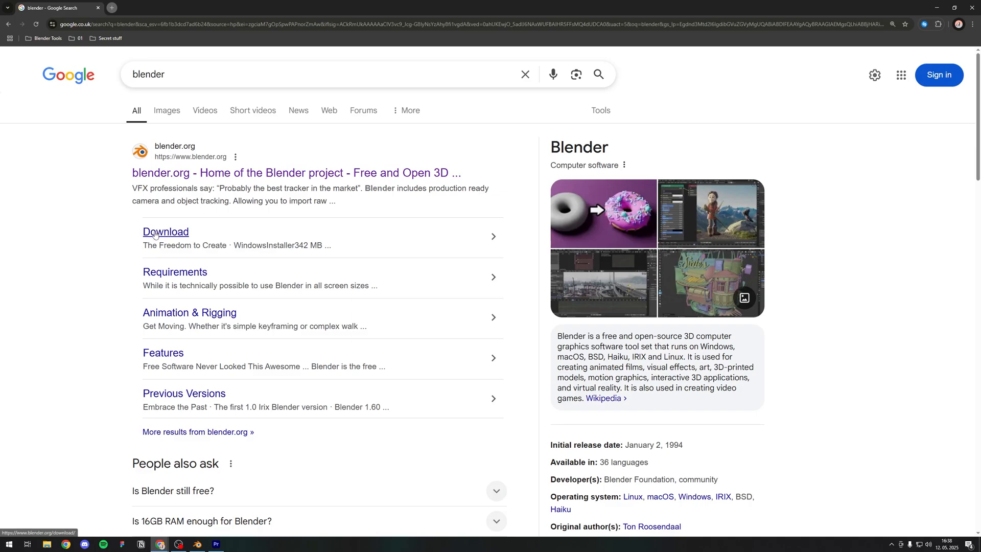
click(165, 232)
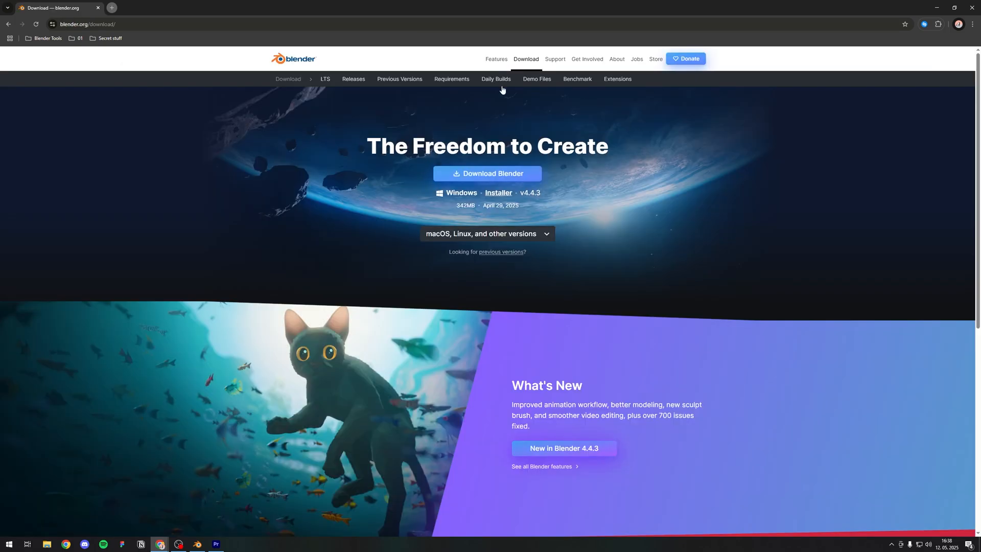
mouse_move(491, 189)
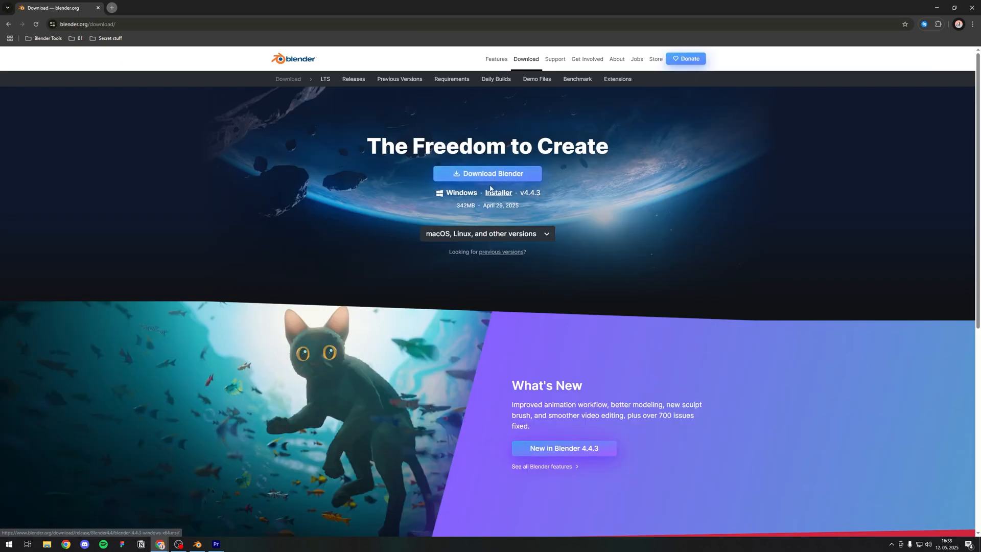
- Download the Blender 4.4.3 Windows .msi installer, then go to Previous Versions
click(487, 174)
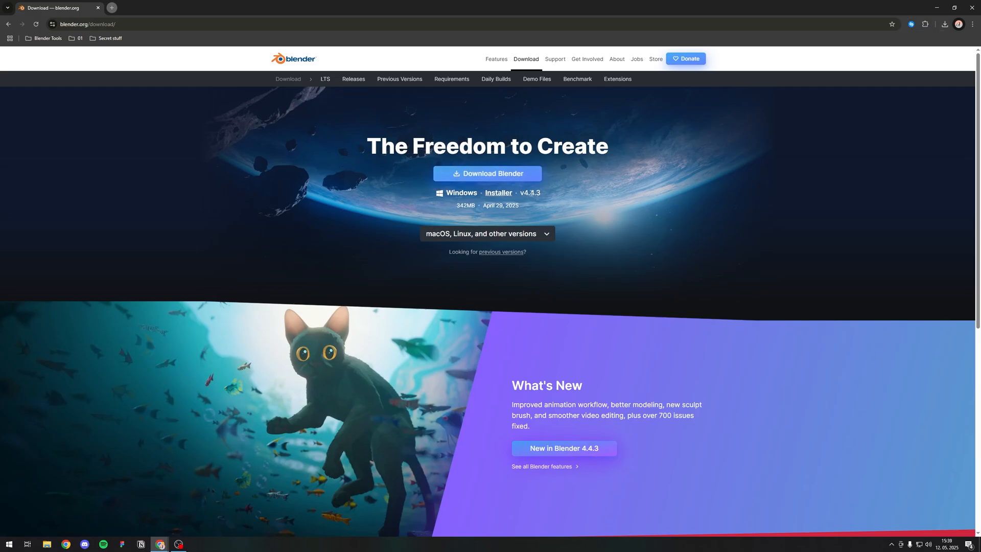
mouse_move(399, 79)
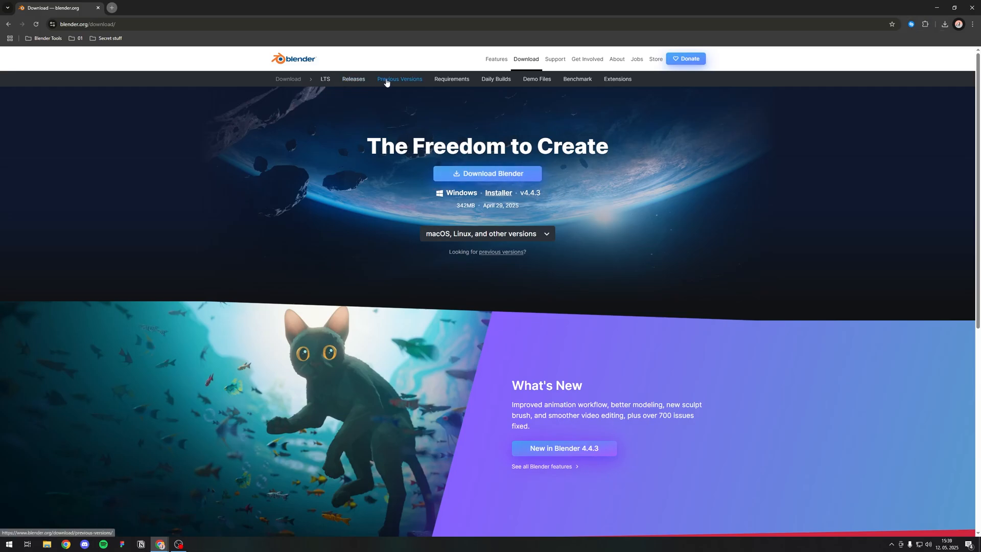
click(399, 79)
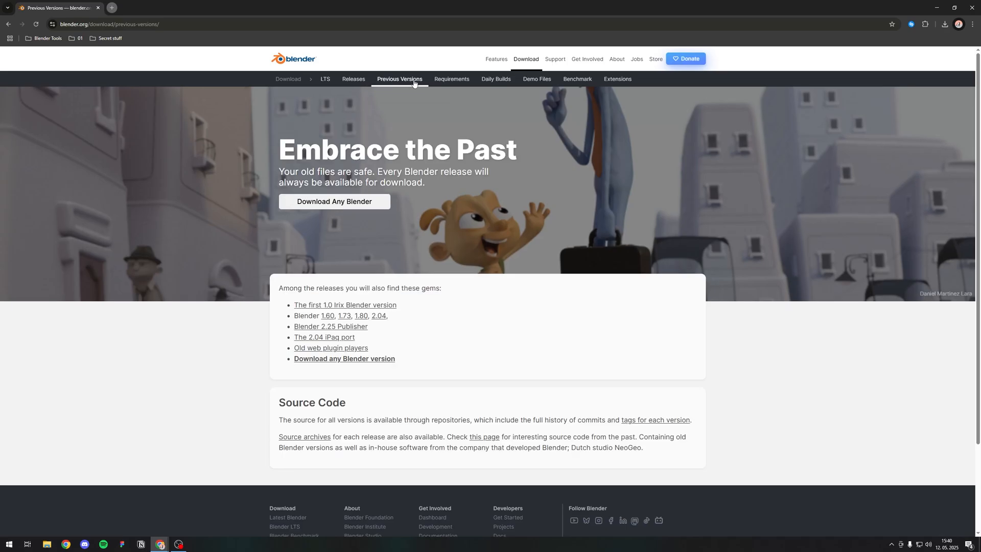
mouse_move(334, 201)
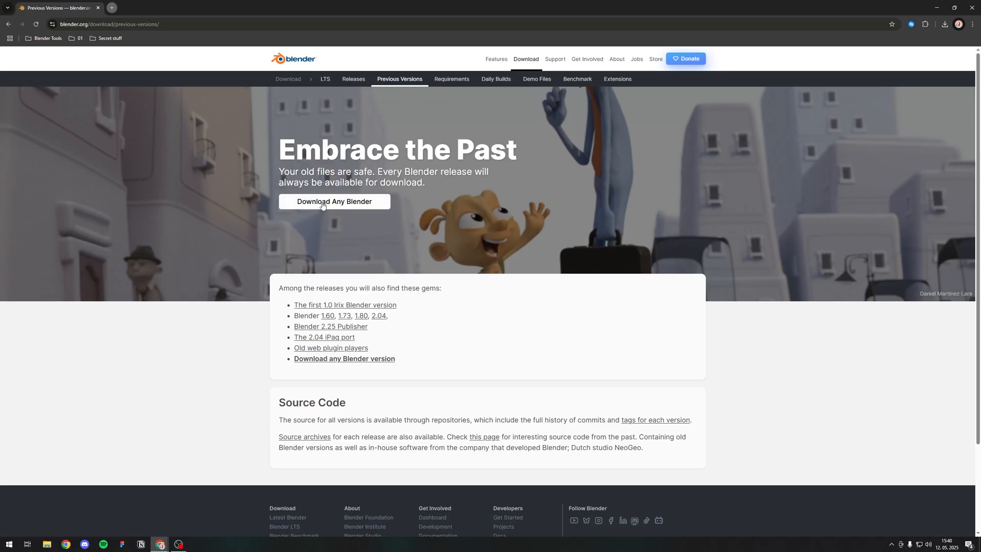
- Browse the full Blender release archive, then download the current Windows release
click(335, 201)
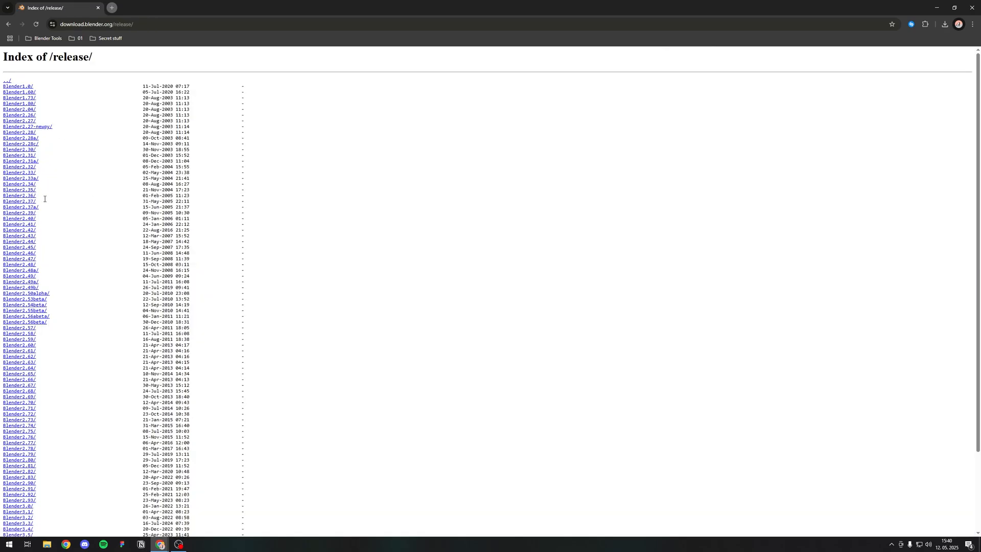
mouse_move(18, 86)
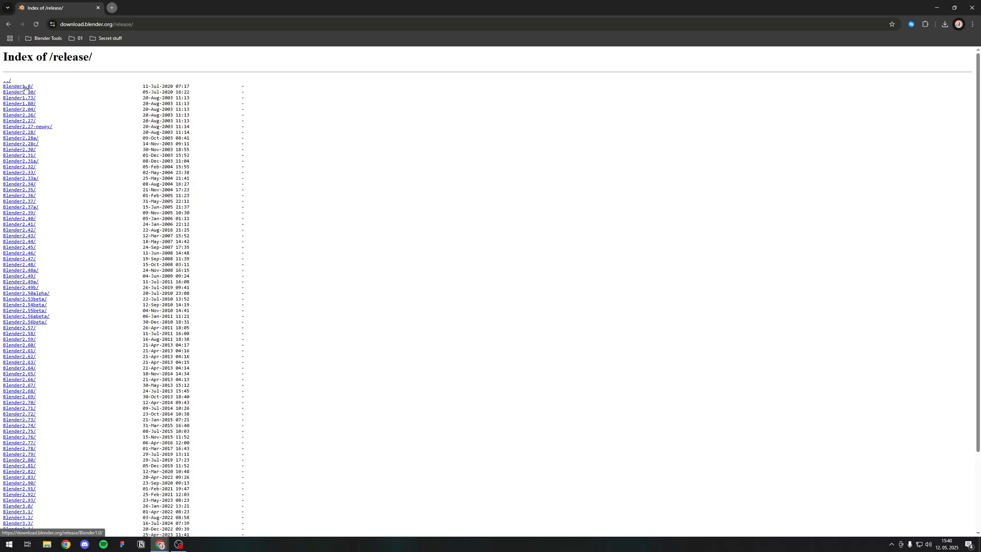
scroll(down, 3)
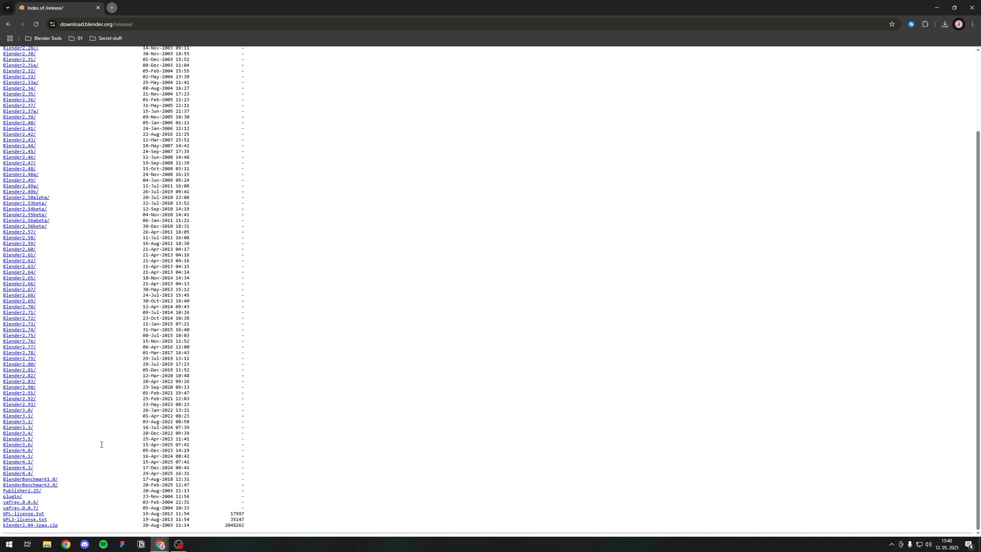
scroll(up, 3)
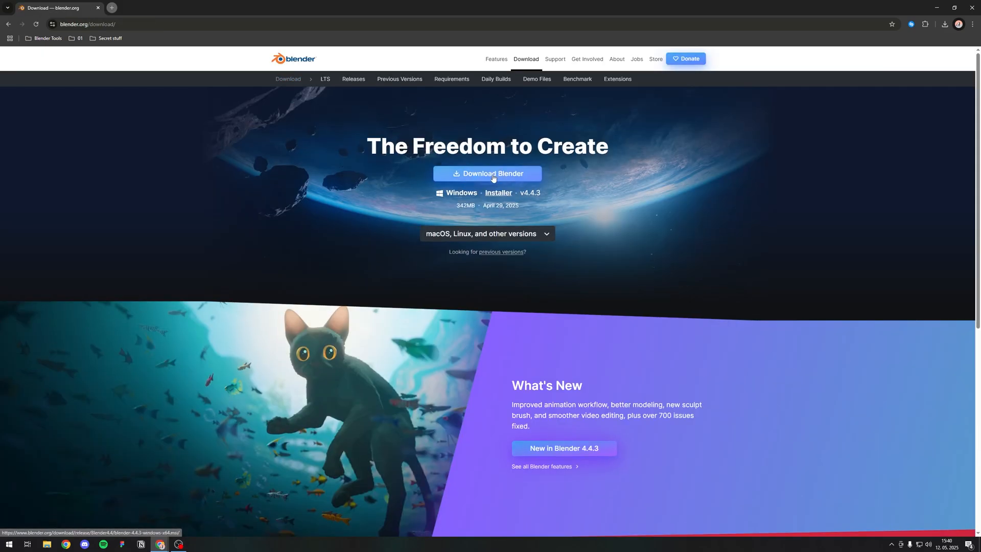
click(487, 173)
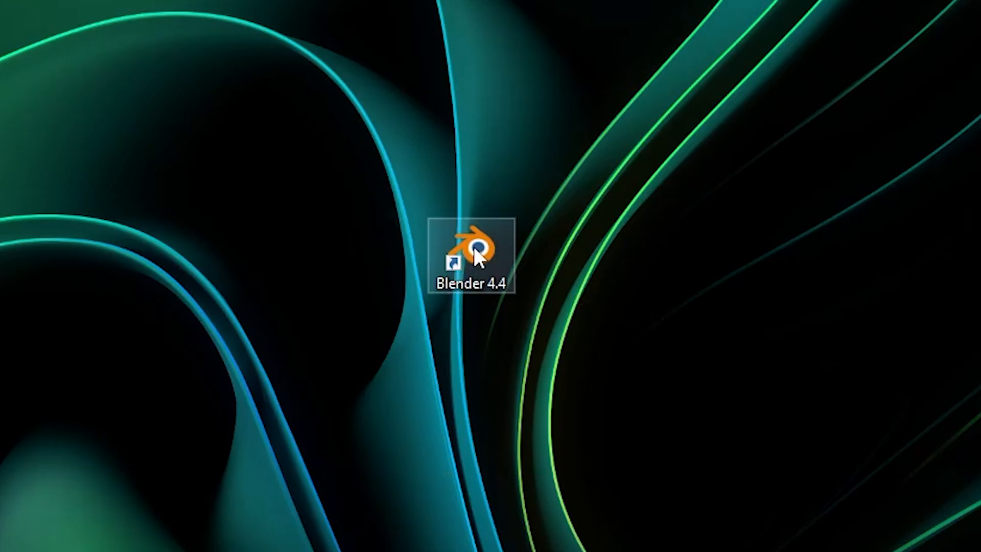
- Launch Blender 4.4 from the desktop shortcut and start a new General file
double_click(469, 243)
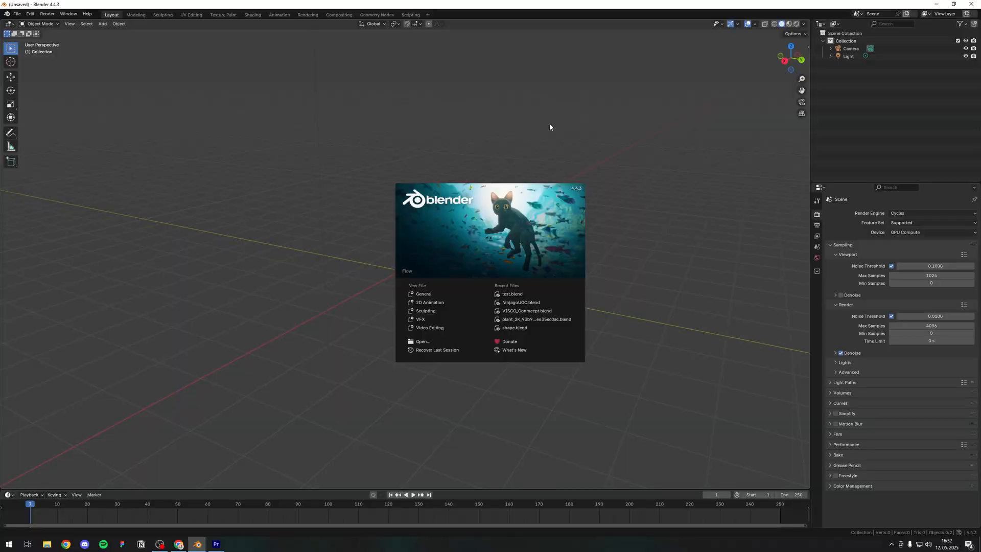
mouse_move(614, 147)
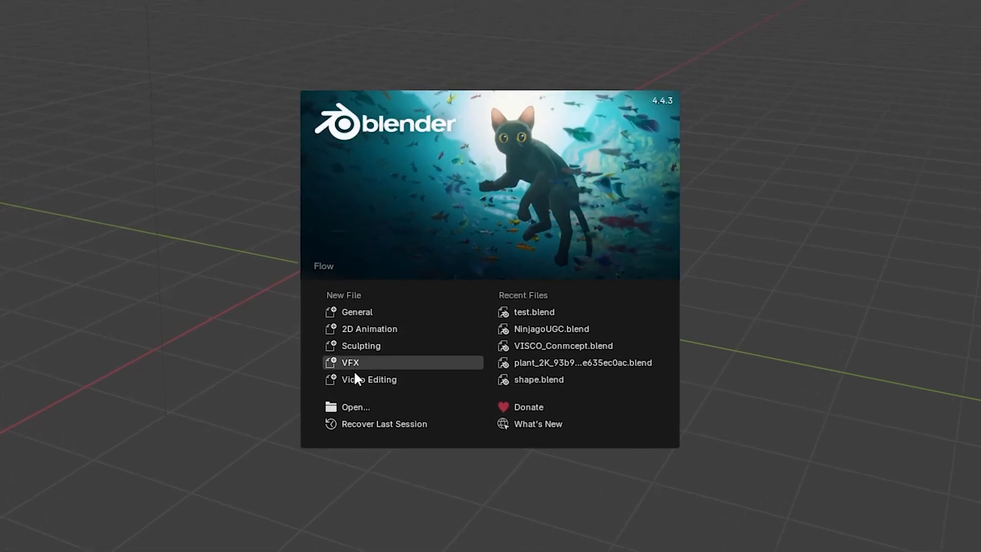
mouse_move(357, 312)
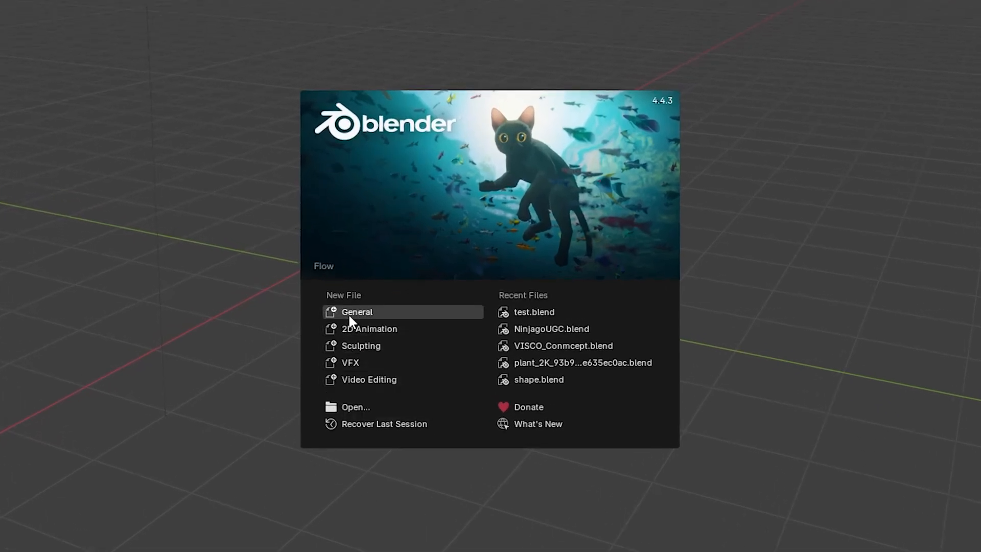
mouse_move(376, 295)
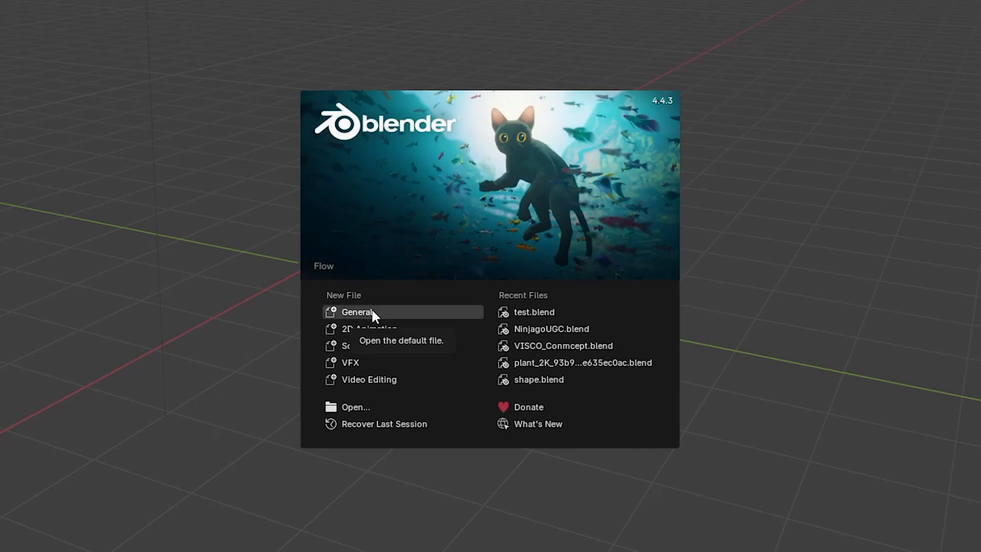
click(357, 311)
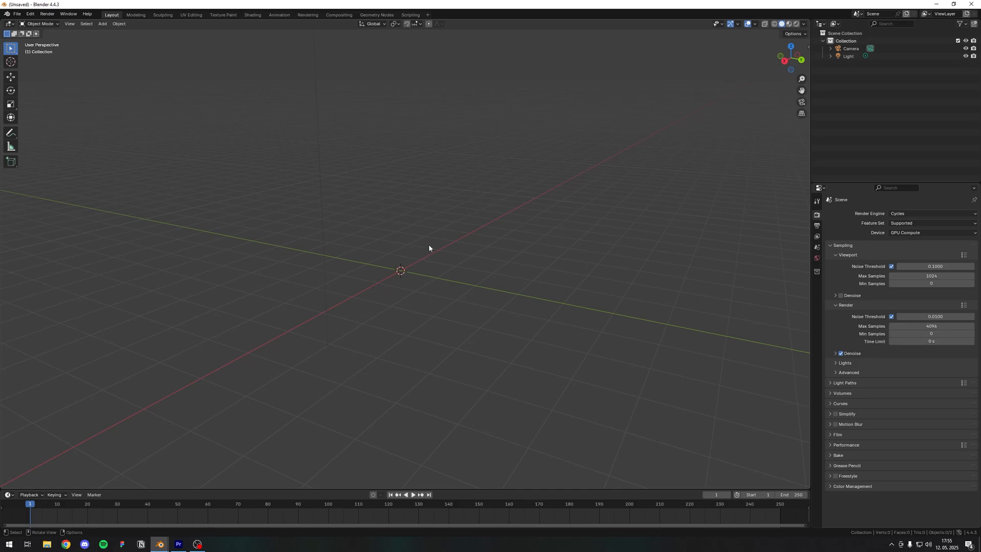
- In Edit > Preferences, set the interface Resolution Scale to 1.7 and close the window
click(17, 13)
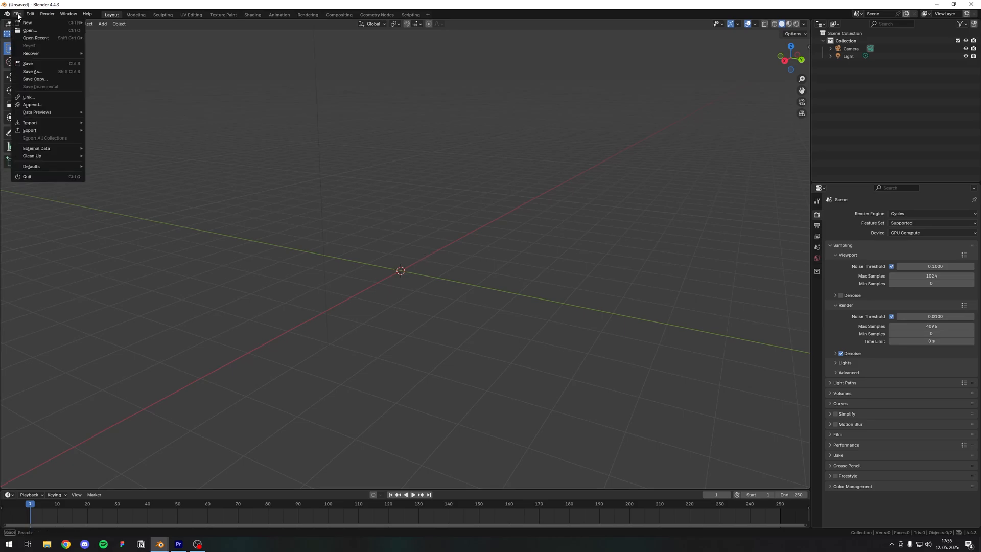
click(30, 14)
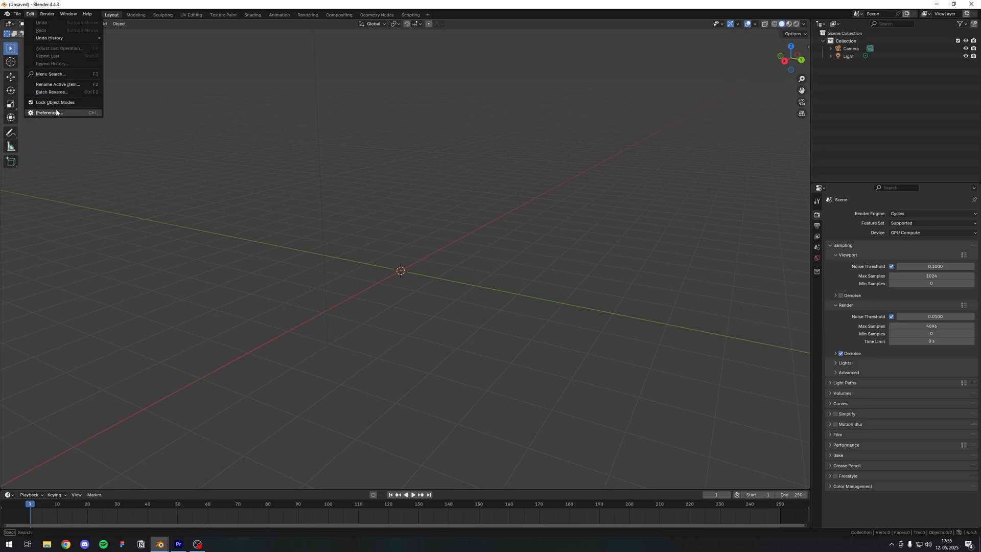
click(47, 113)
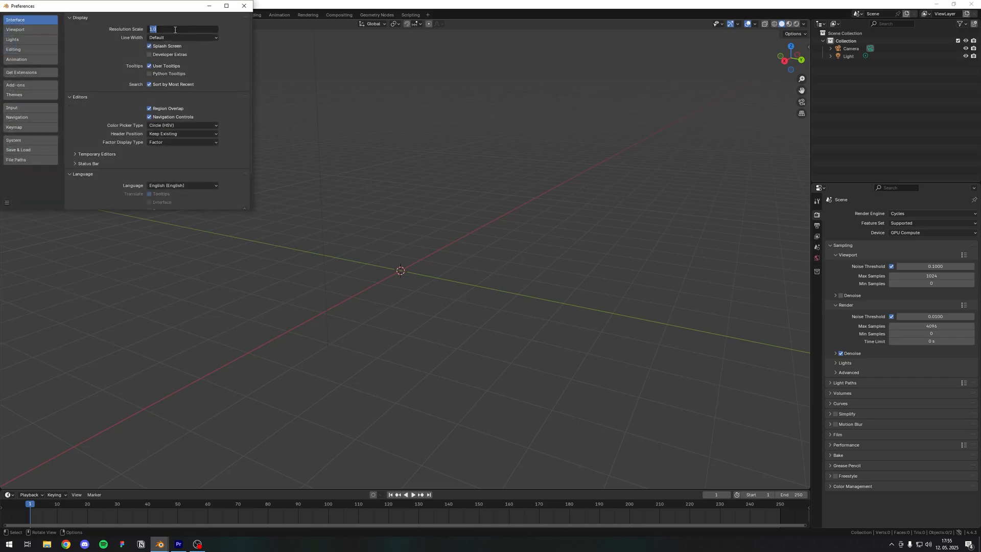
text(1.7)
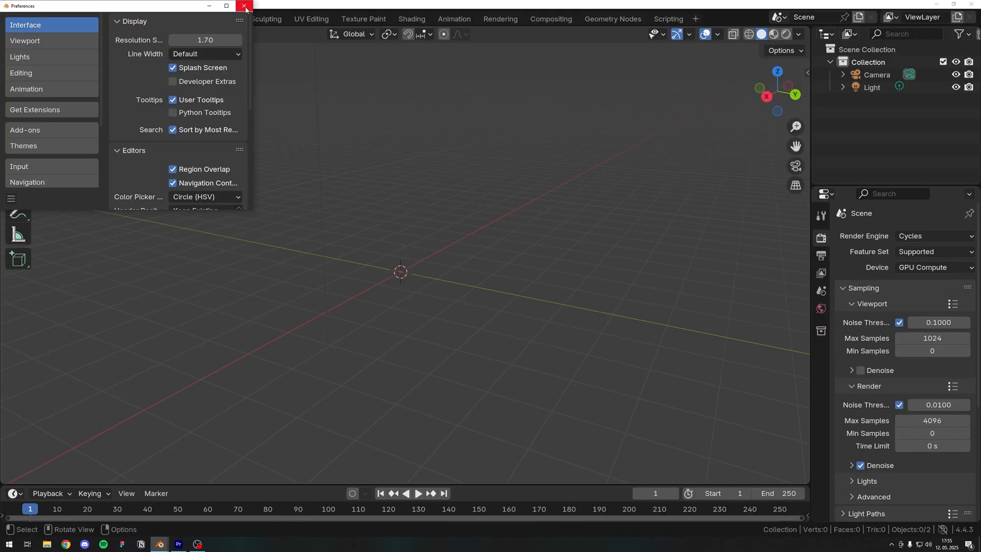
click(244, 5)
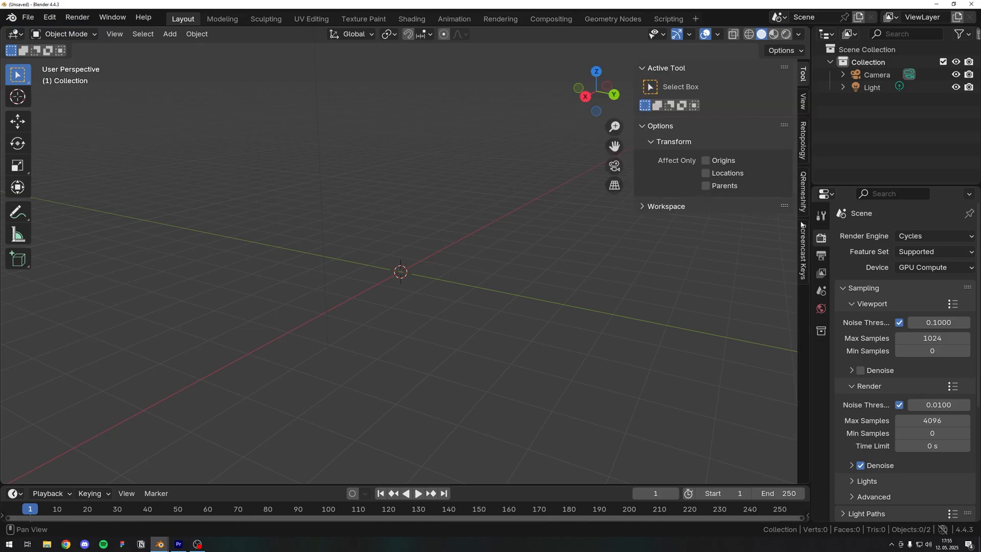
- Enable Screencast Keys in the N sidebar and test it with S and Esc
click(803, 250)
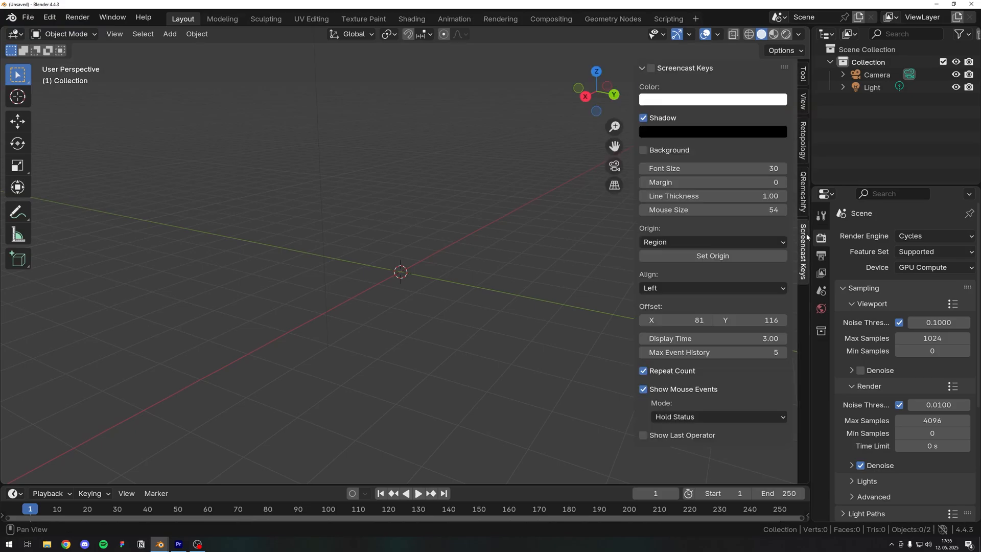
click(649, 68)
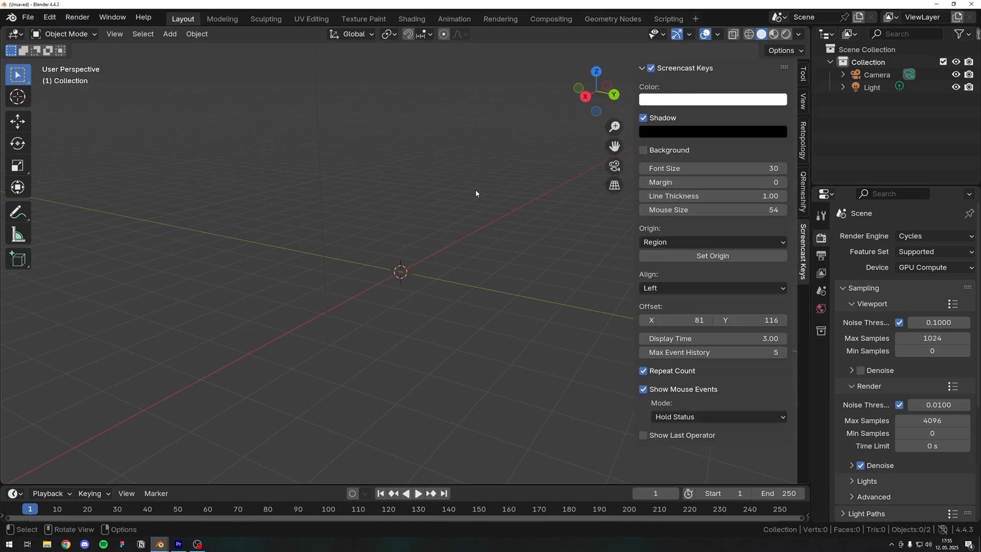
key(s)
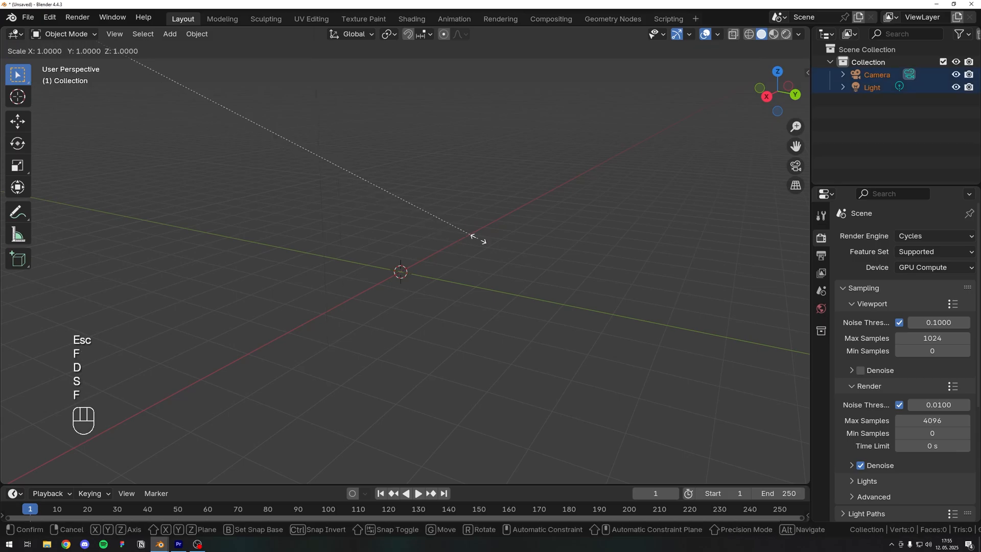
key(Escape)
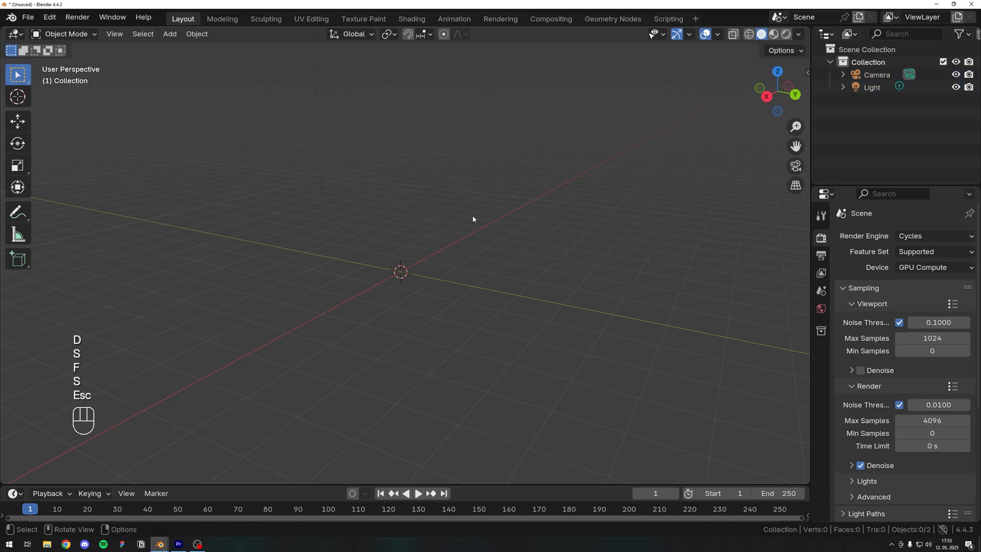